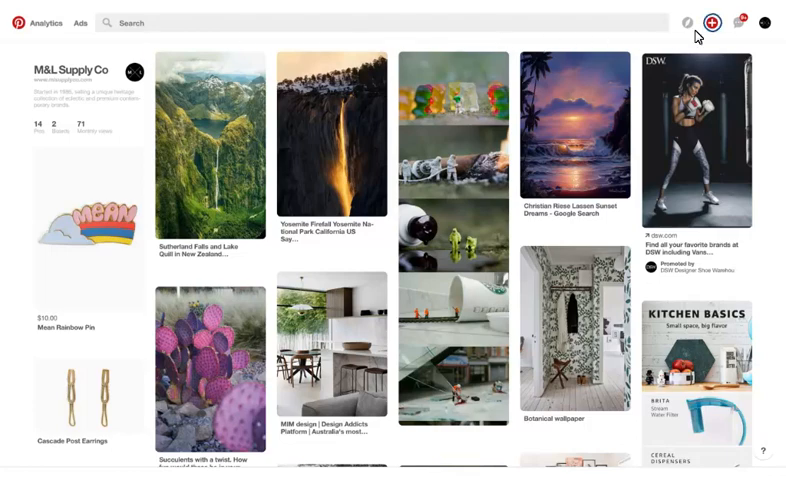
Start a new ad from the top-bar create menu for M&L Supply Co
left_click(712, 22)
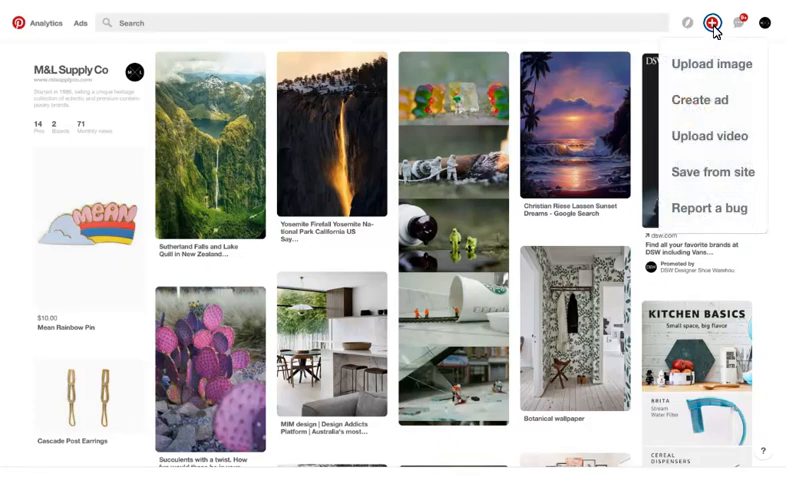
mouse_move(730, 58)
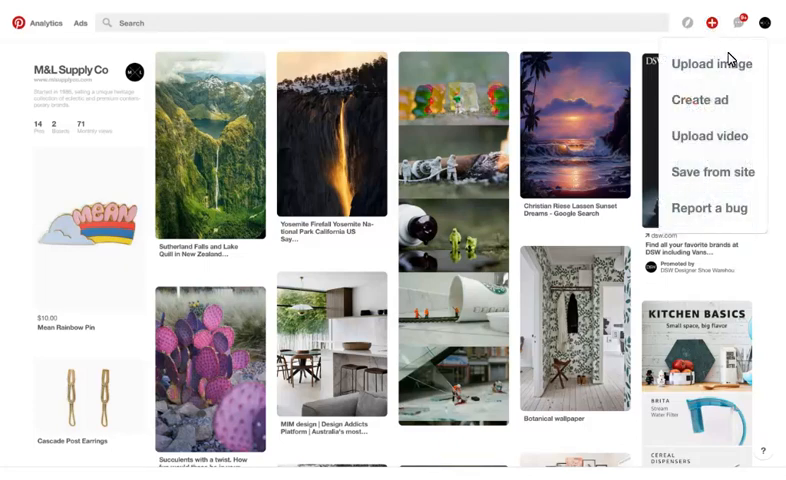
left_click(700, 100)
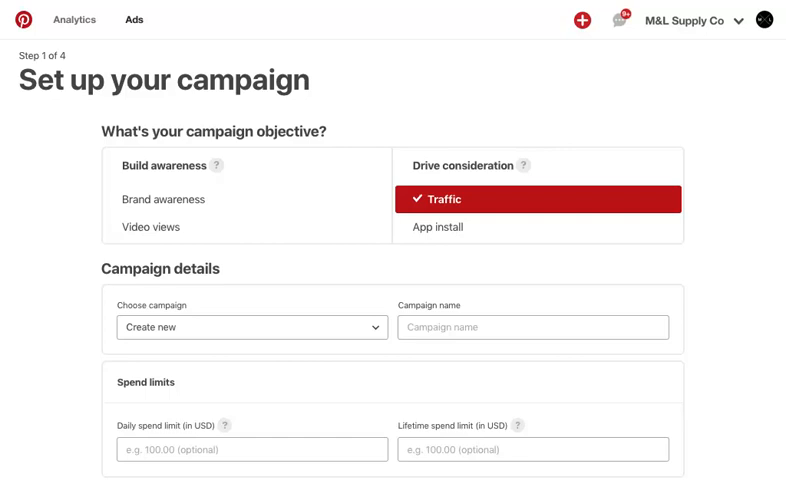
mouse_move(588, 362)
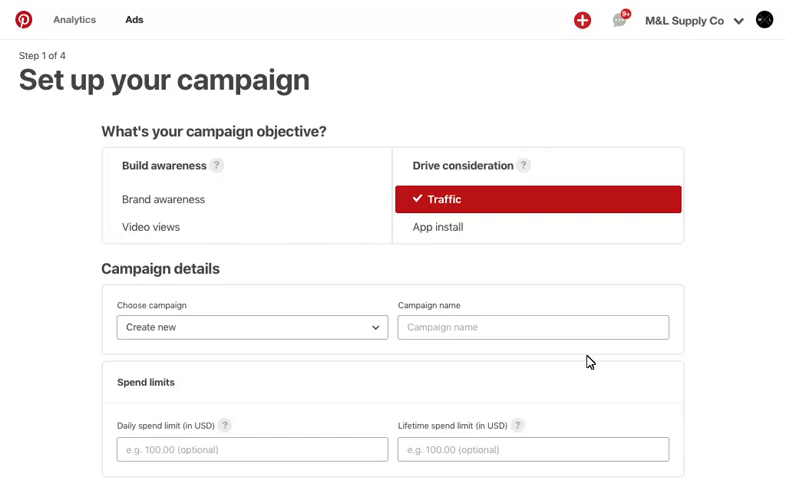
mouse_move(382, 338)
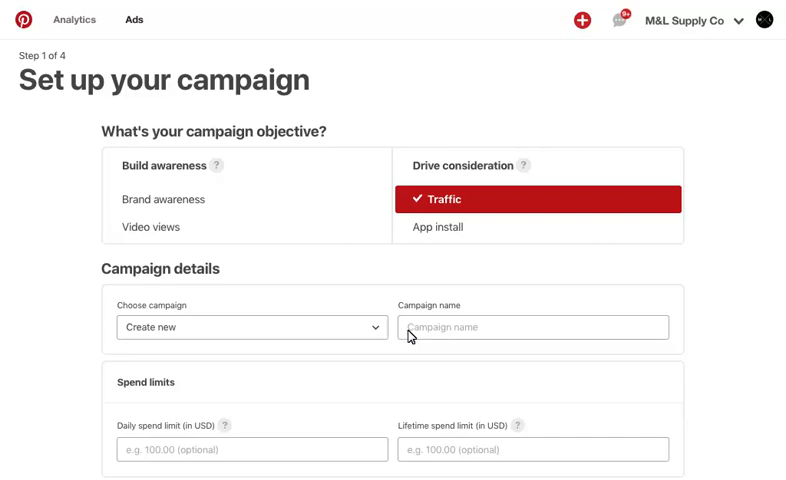
Name the Traffic campaign FY18_06_Traffic_M&L_Fall_Backpack
type("FY18_06_Traffic_M&L_Fall_Backpack")
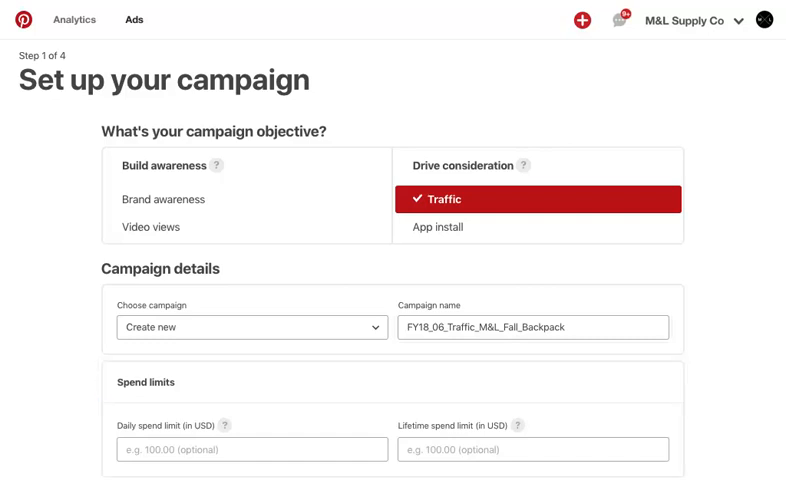
mouse_move(776, 470)
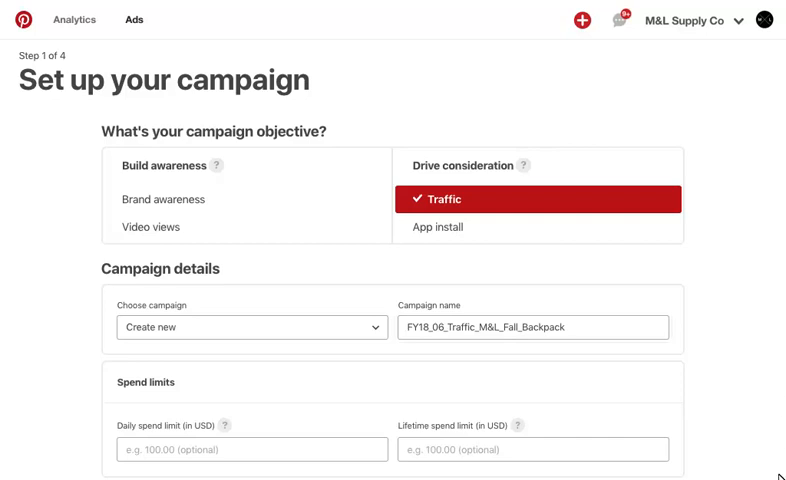
Enter a lifetime spend limit of 2,500.00, leaving placement on All
scroll("down", 3)
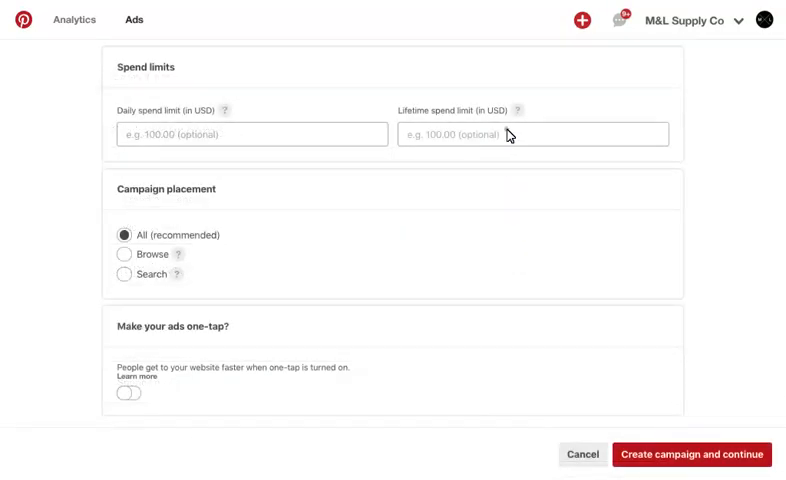
type("2,500.00")
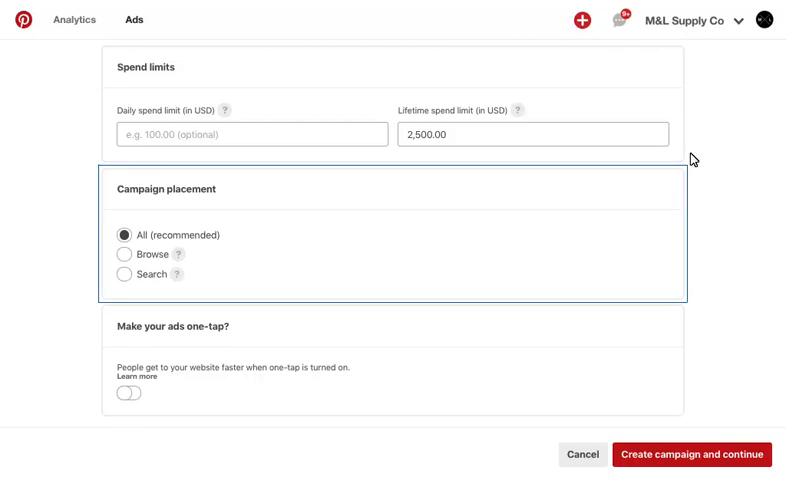
mouse_move(224, 240)
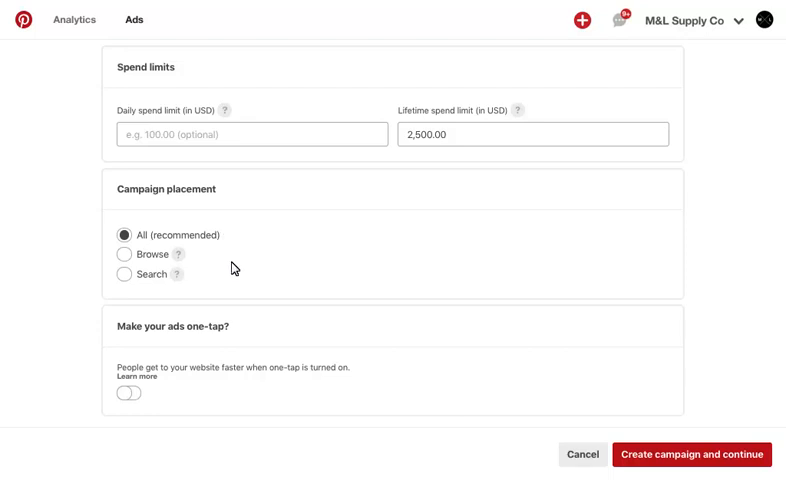
mouse_move(234, 330)
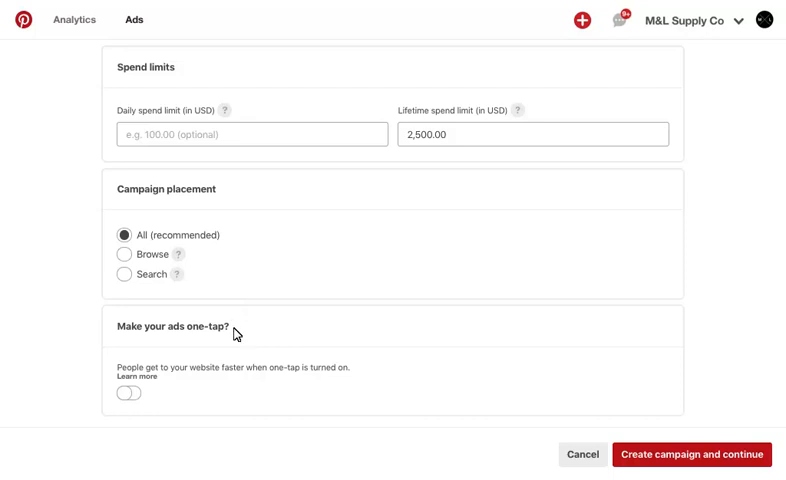
mouse_move(234, 334)
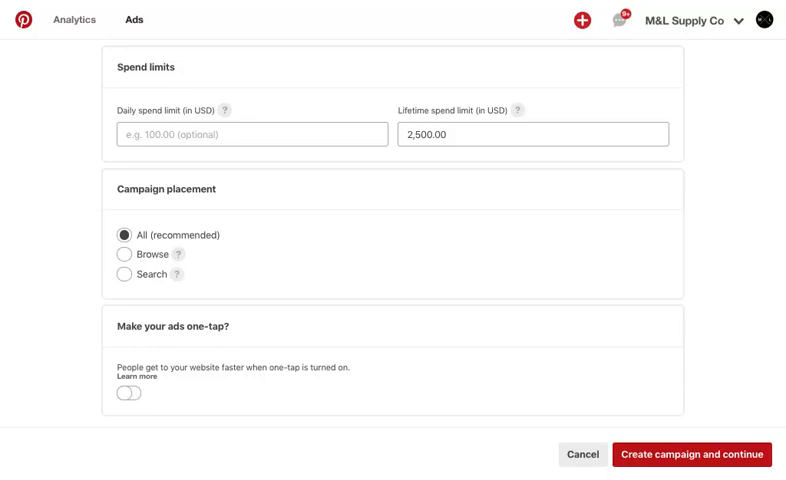
mouse_move(660, 454)
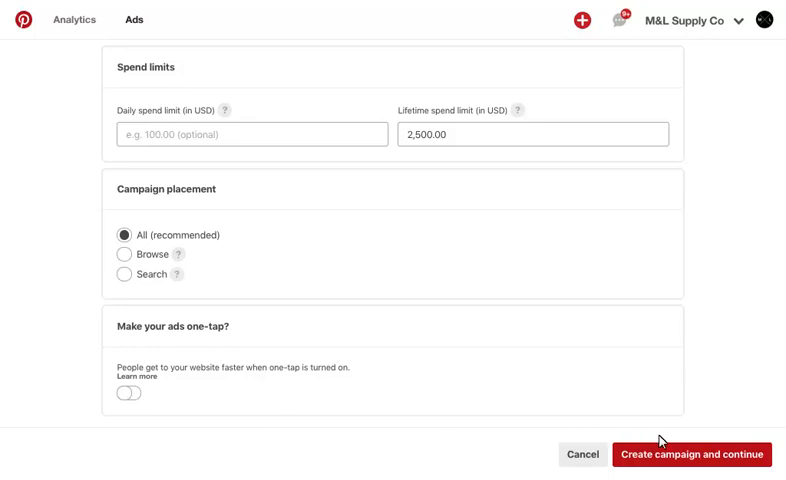
Create the campaign and name its ad group FY18_06_Traffic_M&L_Fall_Backpack_Male_Tech
left_click(690, 454)
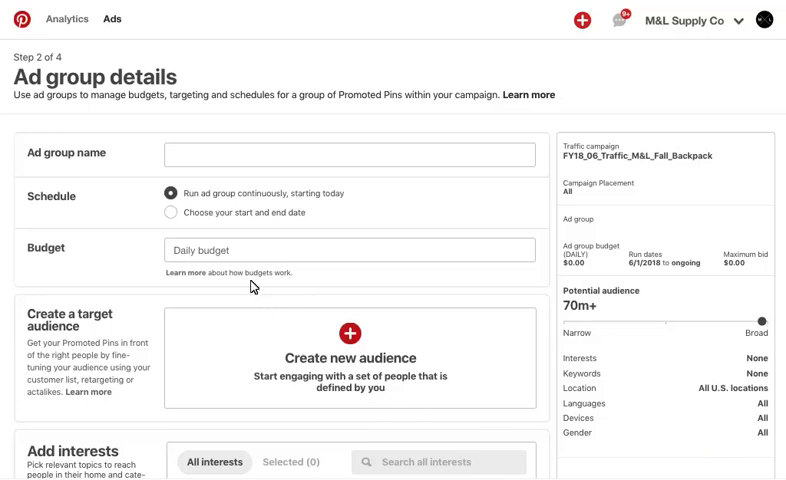
type("FY18_06_Traffic_M&L_Fall_Backpack_Male_Tech")
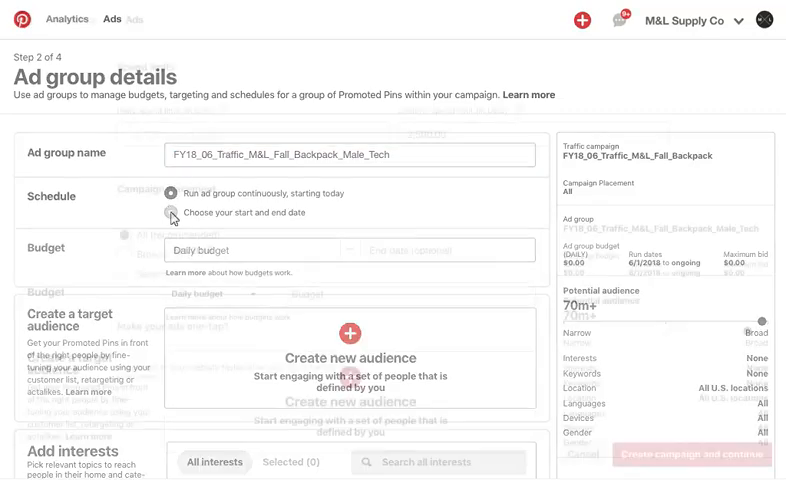
Schedule the ad group to end 8/31/2018 with a 2,500.00 lifetime budget, then begin a new audience
left_click(170, 212)
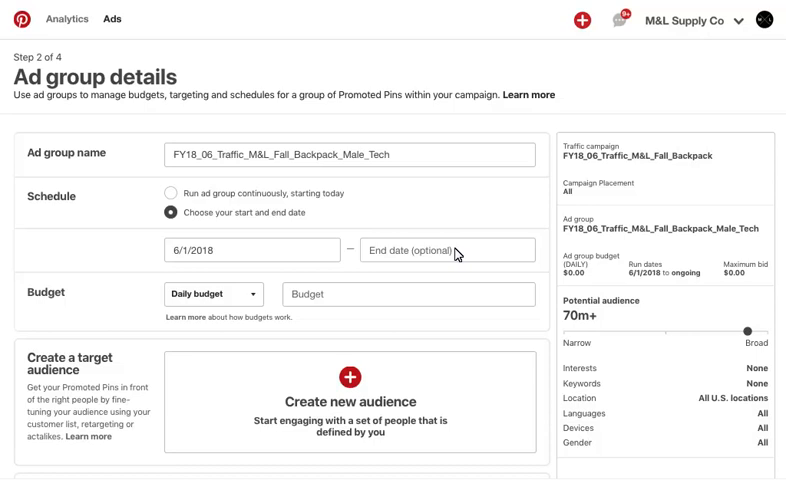
type("8/31/2018")
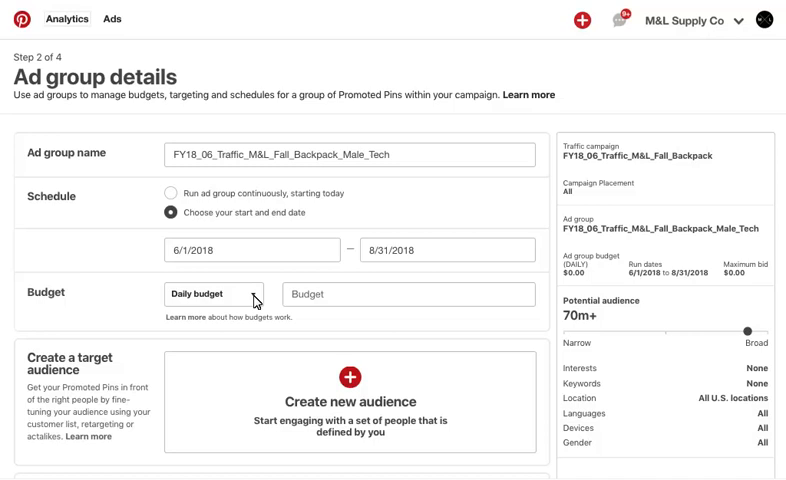
left_click(214, 294)
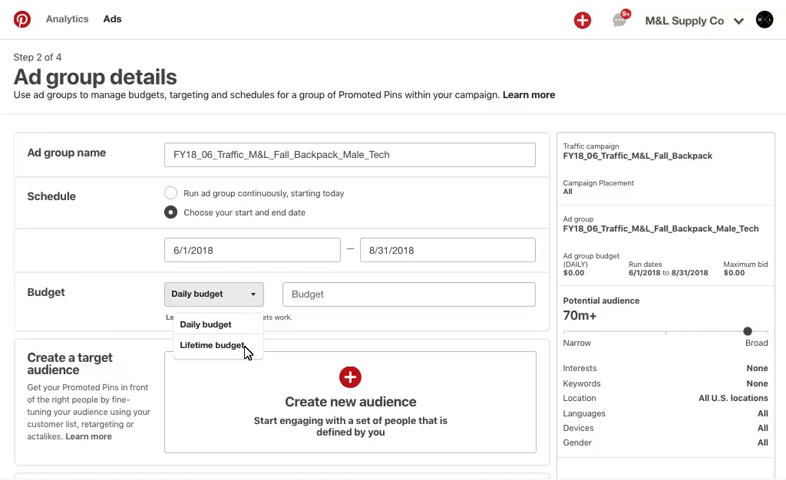
left_click(216, 344)
type("2,500")
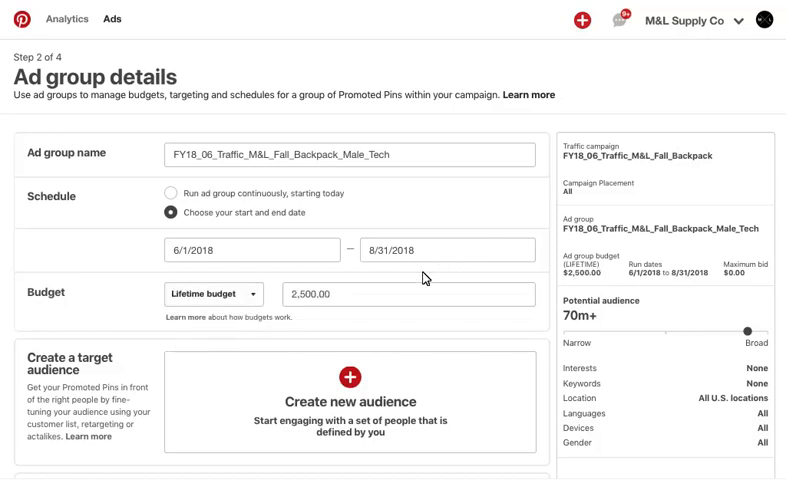
left_click(348, 376)
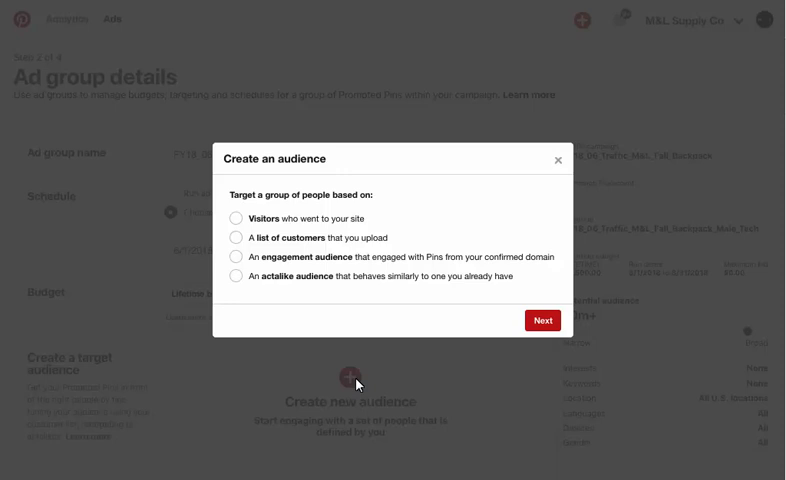
Review visitor and engagement audience types, then leave without creating an audience
left_click(236, 220)
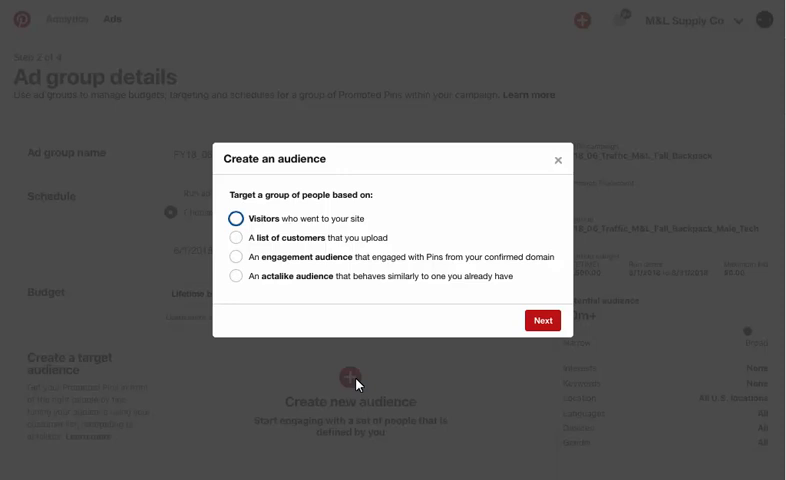
left_click(236, 238)
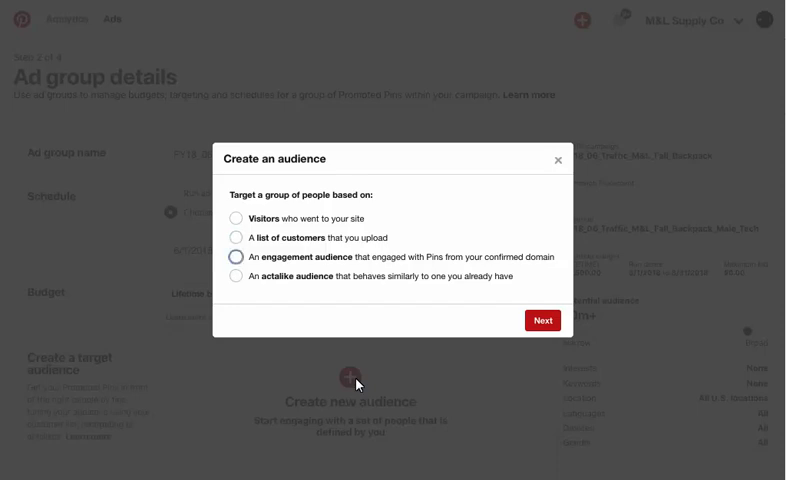
left_click(236, 256)
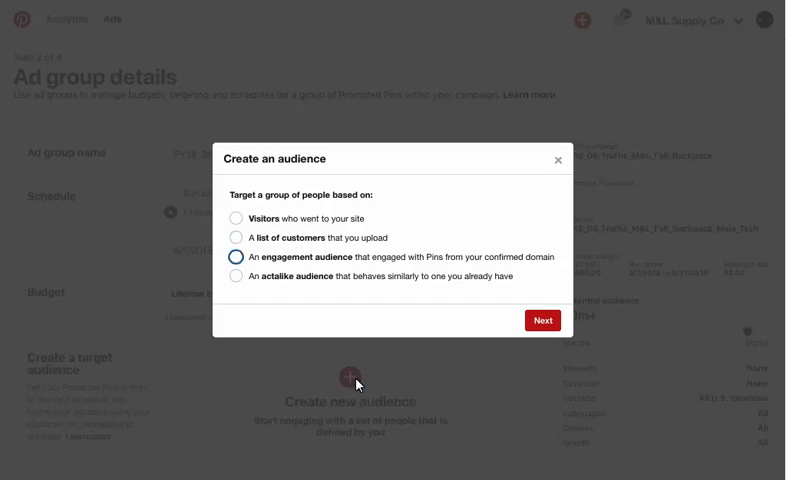
left_click(236, 256)
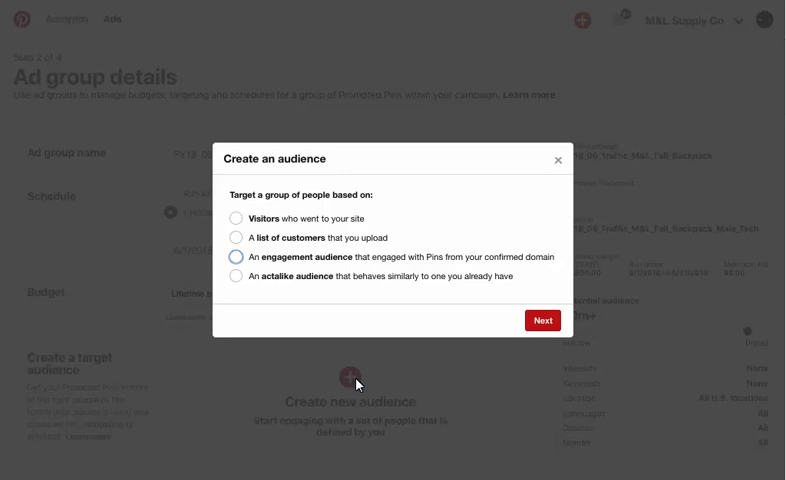
left_click(238, 276)
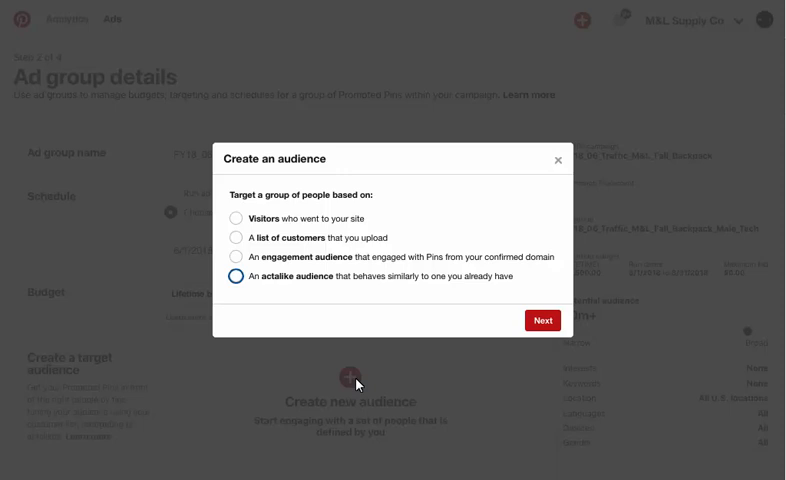
left_click(236, 276)
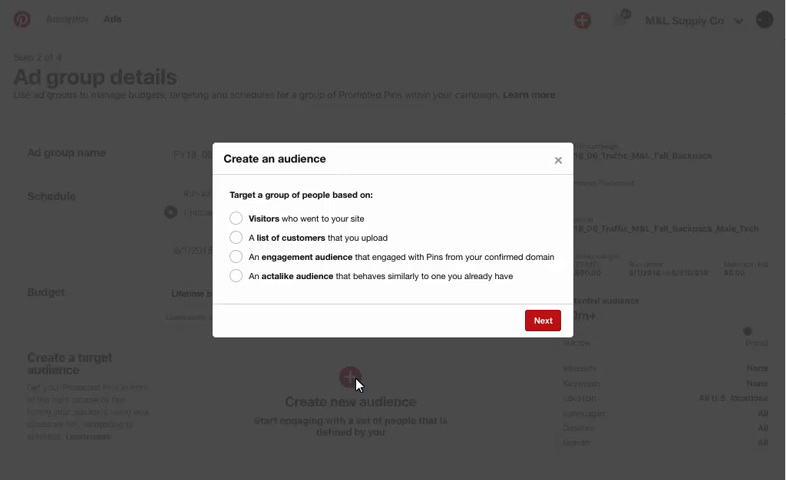
mouse_move(250, 304)
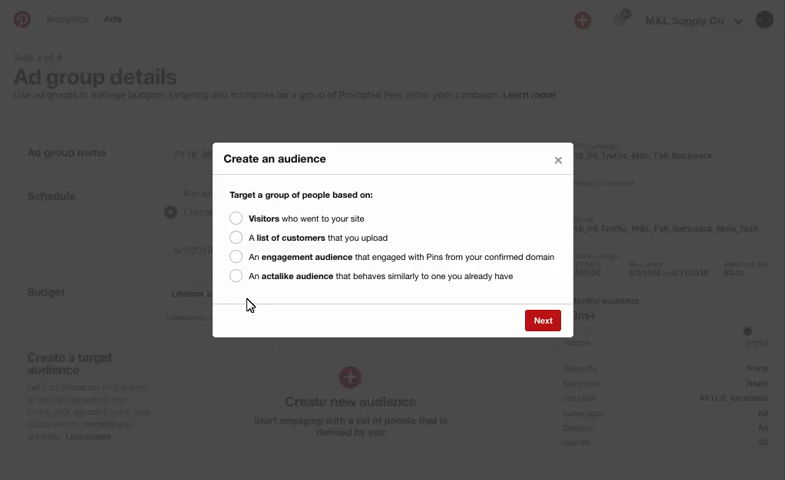
left_click(236, 220)
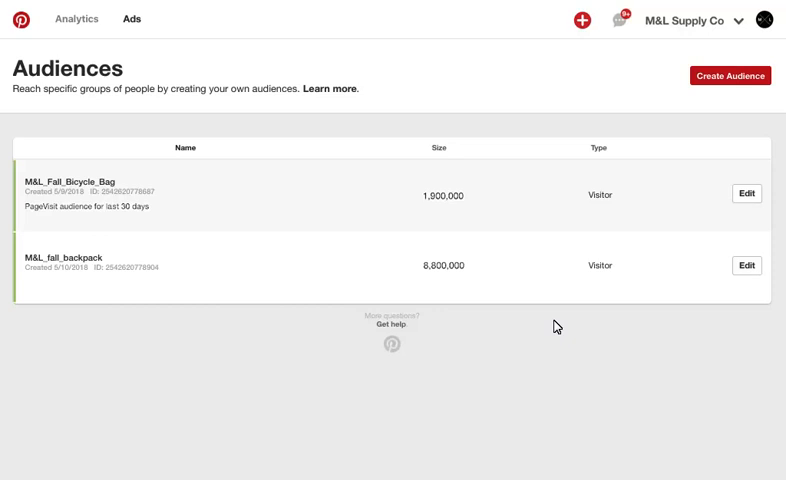
mouse_move(768, 100)
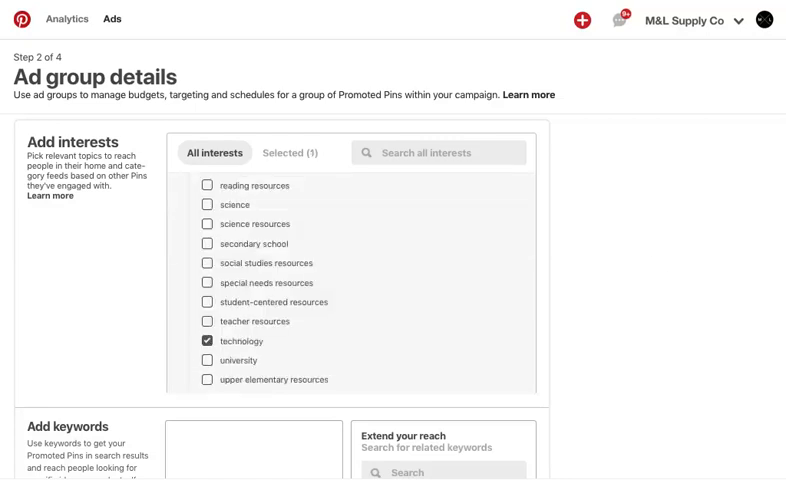
Scroll the All interests list to reach the technology interest
scroll("down", 3)
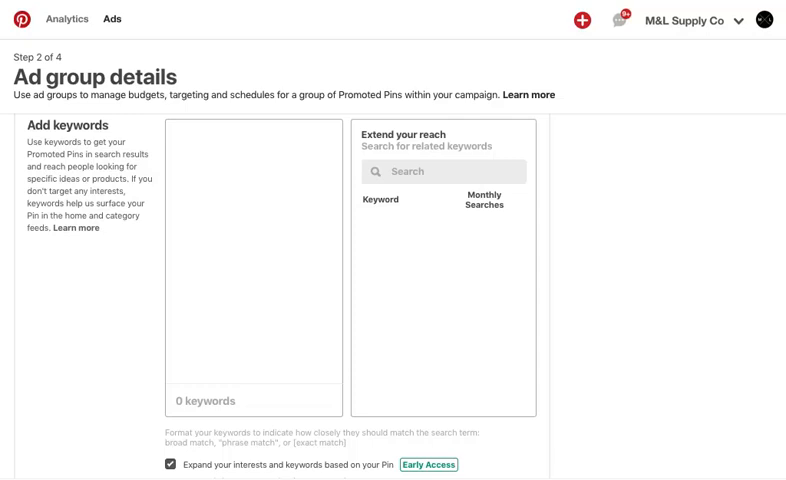
Enter backpack, technology and bag as the ad group's keywords
left_click(170, 148)
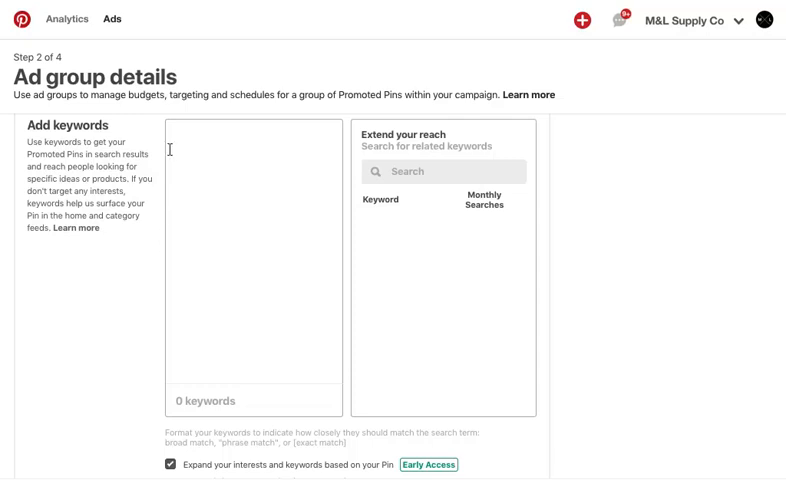
type("backpack")
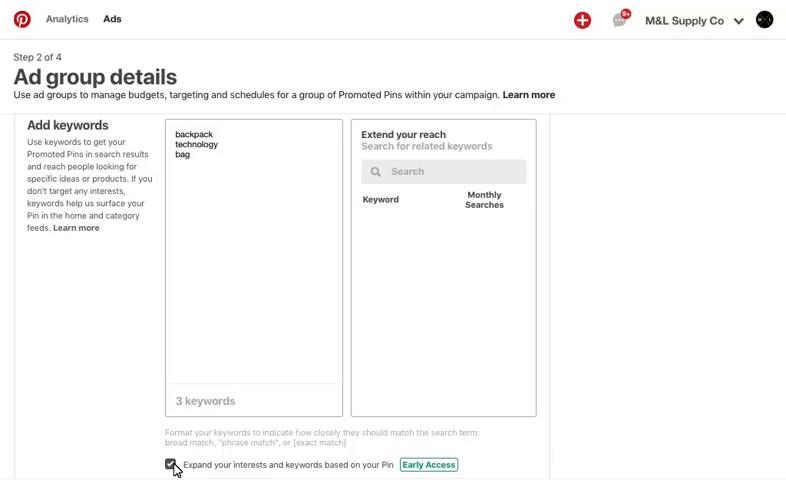
scroll("down", 3)
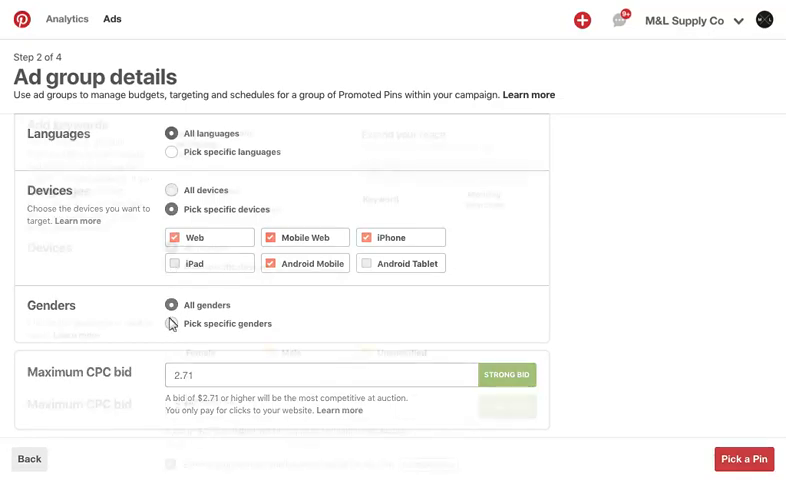
Restrict the ad group to specific genders for Male targeting
left_click(172, 324)
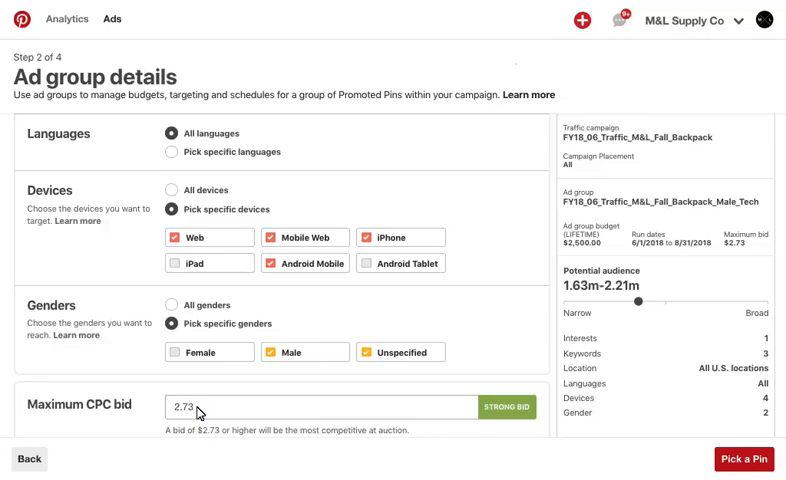
mouse_move(744, 458)
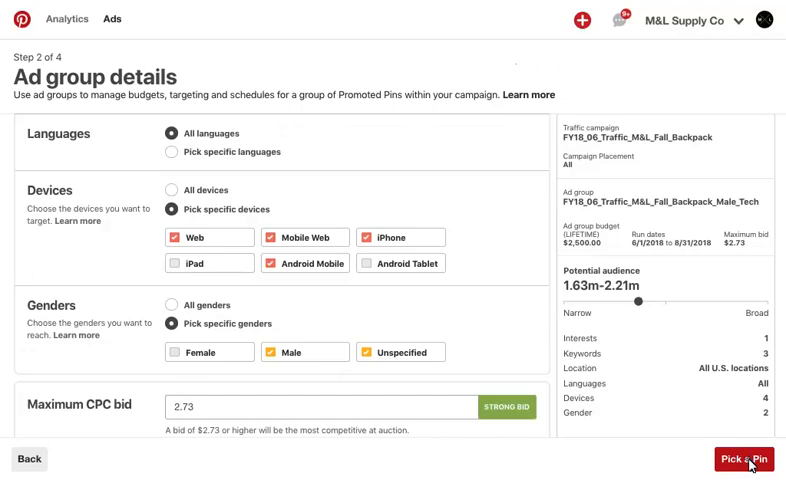
Continue to the Add a Pin page showing backpack Pins
left_click(744, 458)
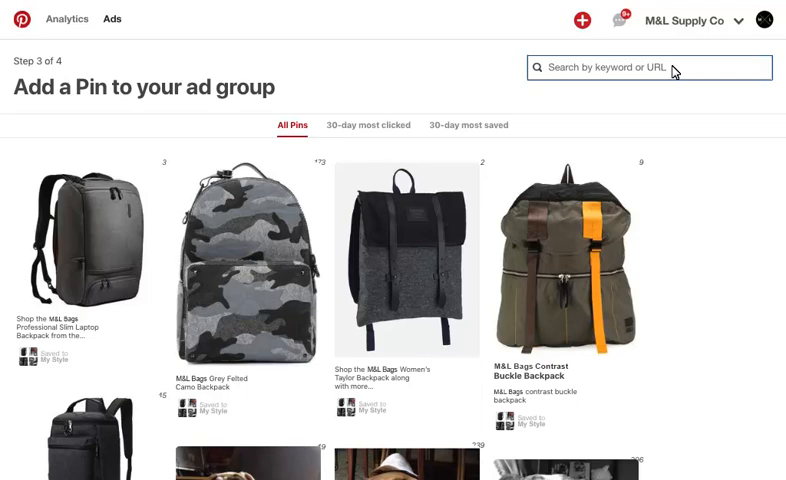
mouse_move(98, 228)
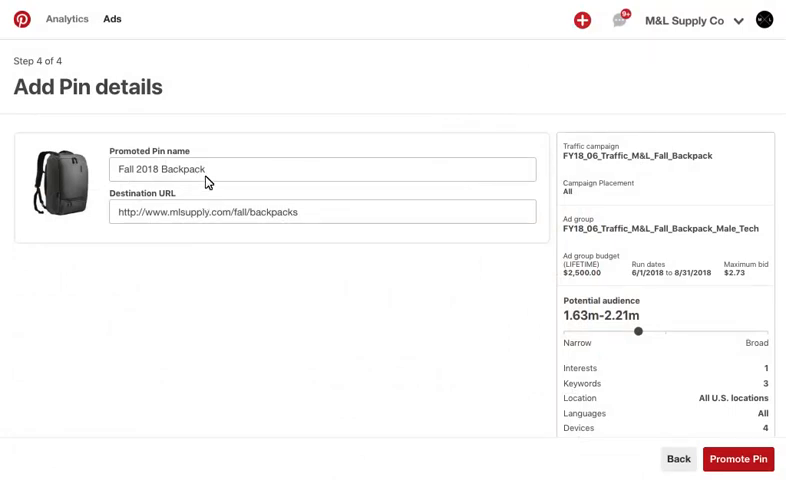
mouse_move(208, 180)
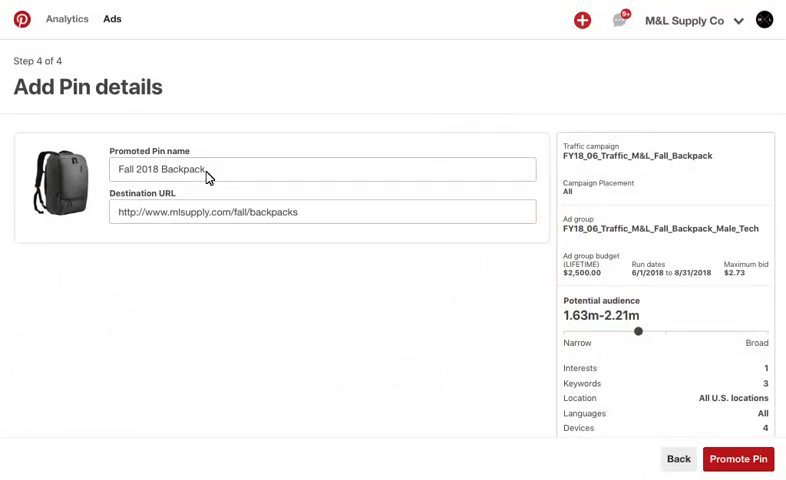
Name the Pin 'Fall 2018 Backpack', confirm its destination URL and promote it
left_click(324, 212)
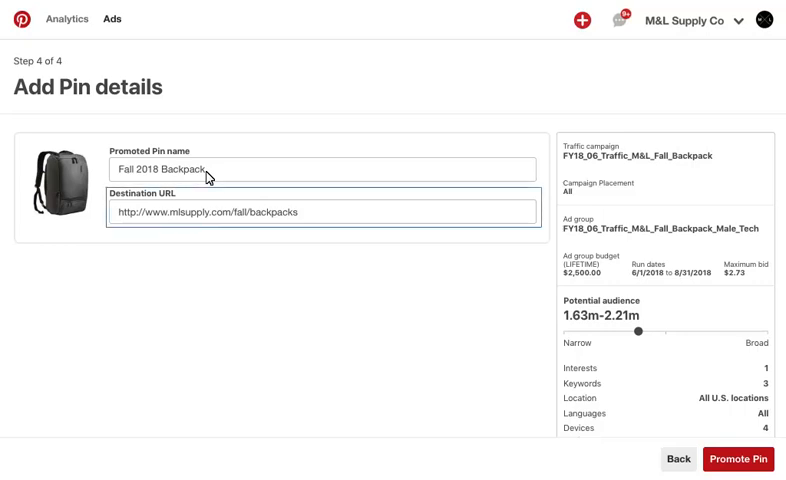
left_click(310, 224)
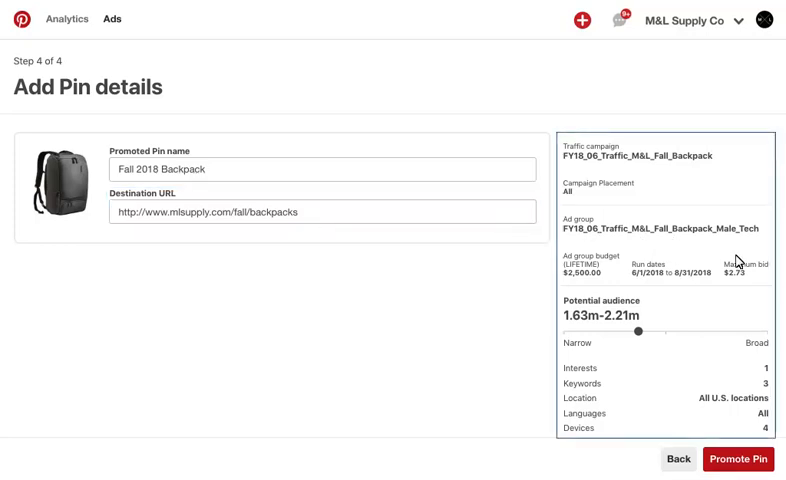
mouse_move(756, 282)
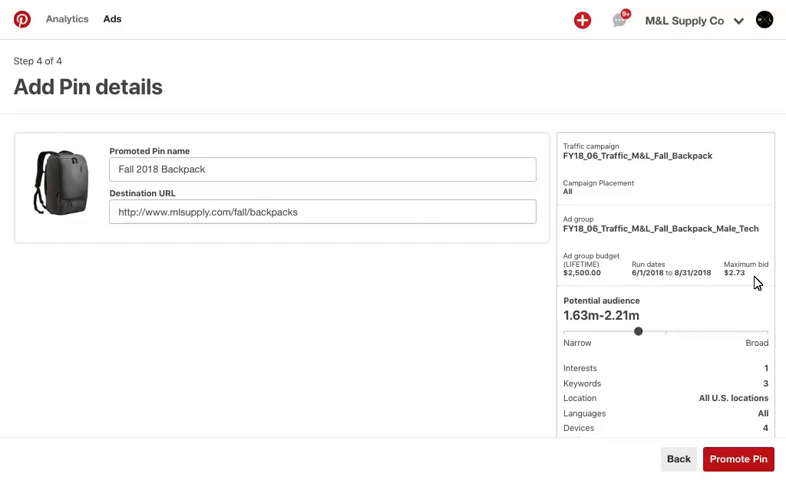
mouse_move(754, 390)
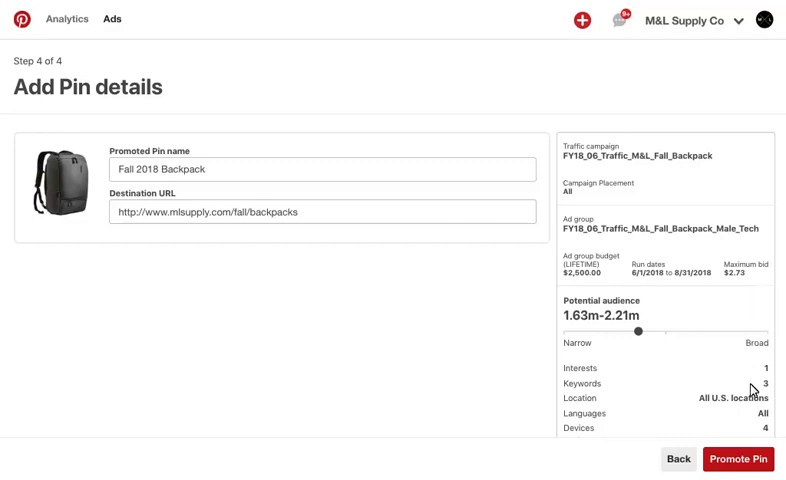
left_click(738, 460)
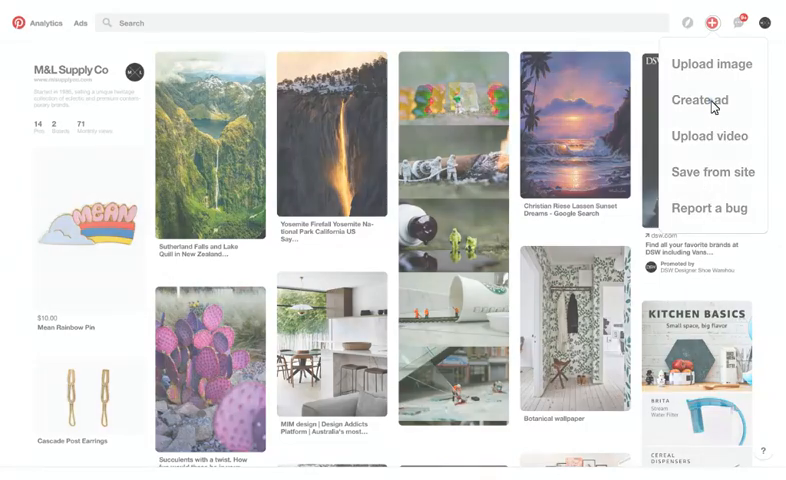
Start a new ad from the + menu, landing on campaign setup with Traffic objective
left_click(700, 100)
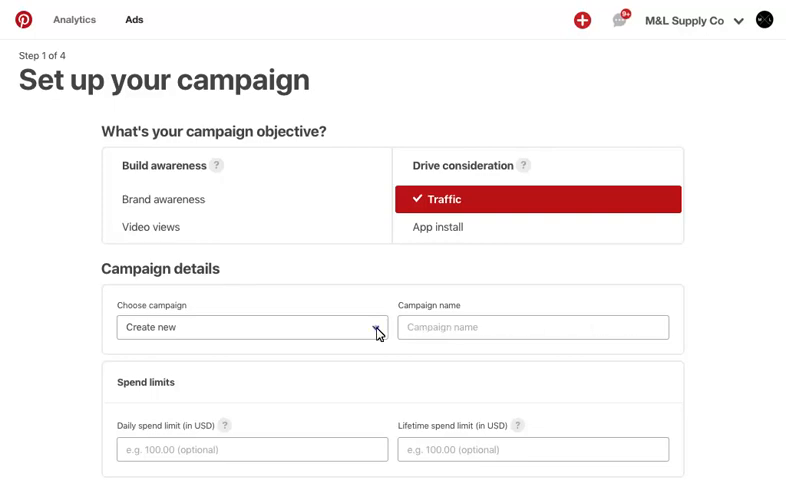
Select existing campaign FY18_06_Traffic_M&L_Fall_Backpack and list its ad groups
left_click(252, 328)
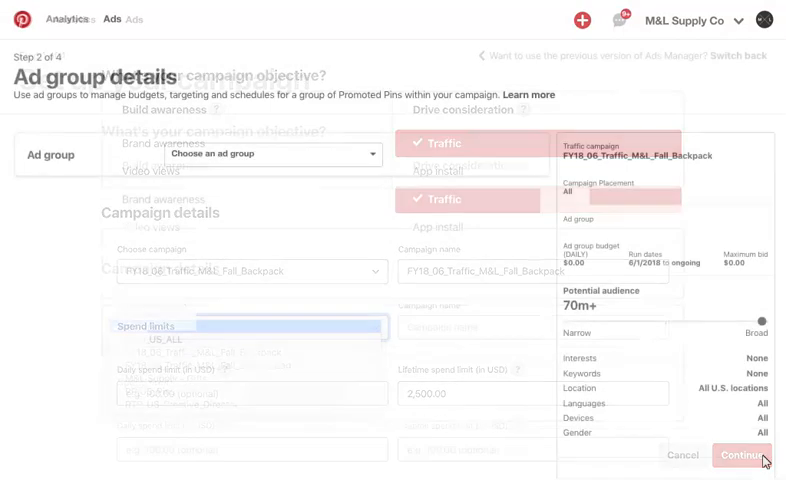
left_click(742, 456)
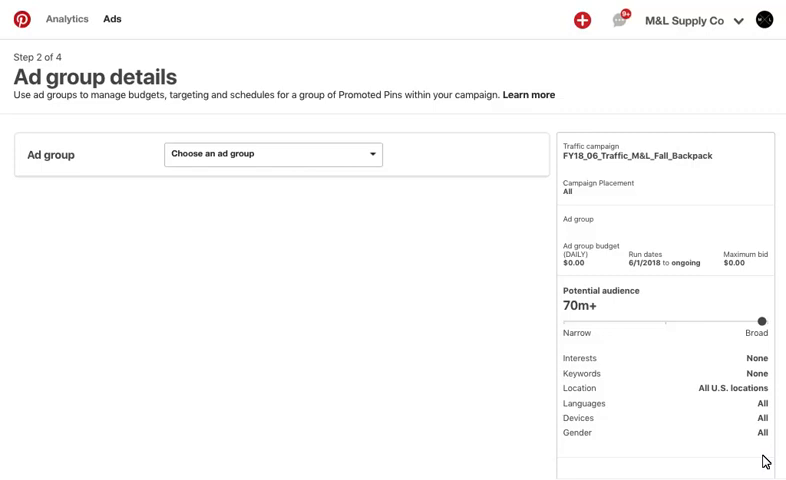
left_click(272, 154)
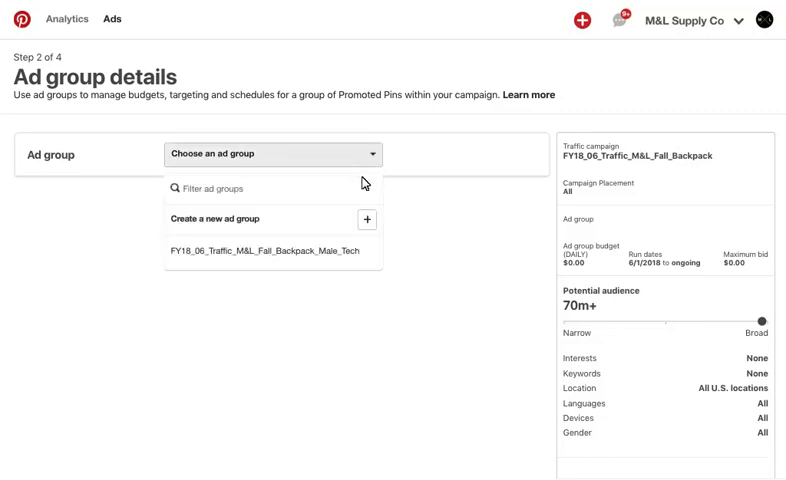